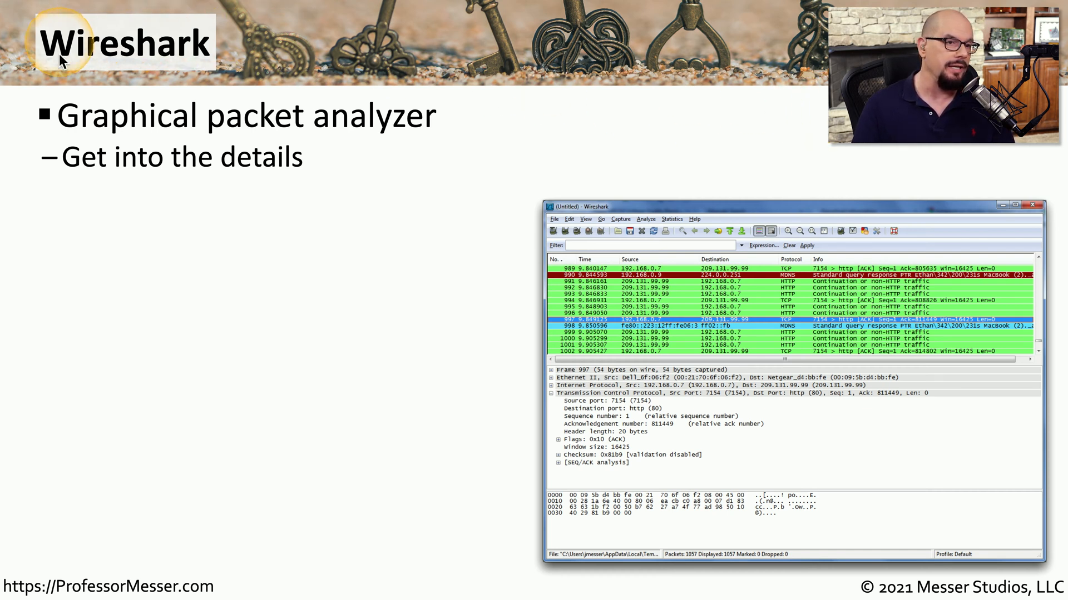
mouse_move(258, 60)
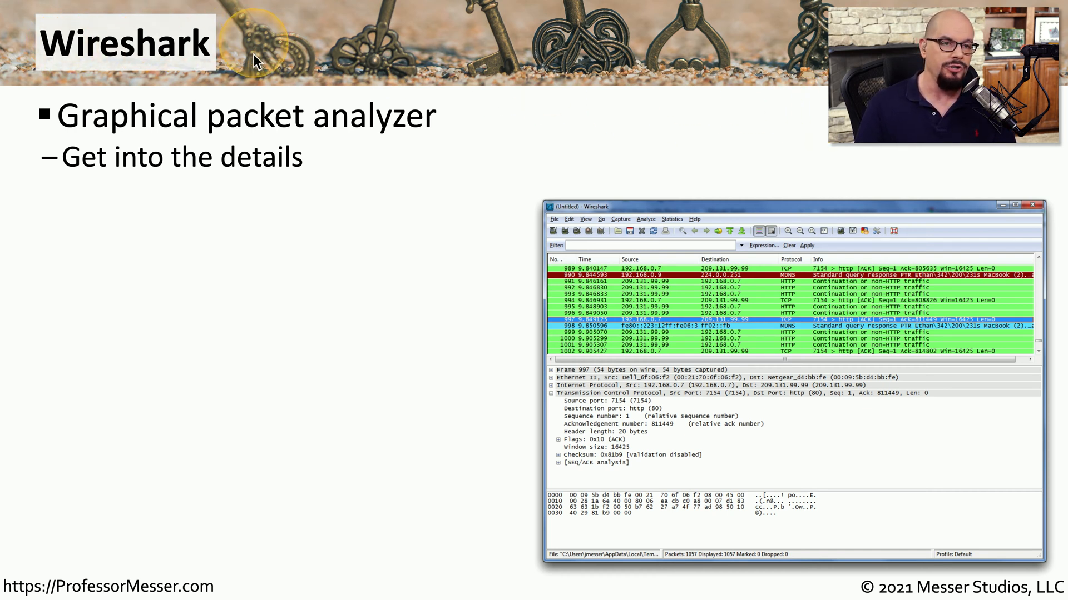
mouse_move(885, 418)
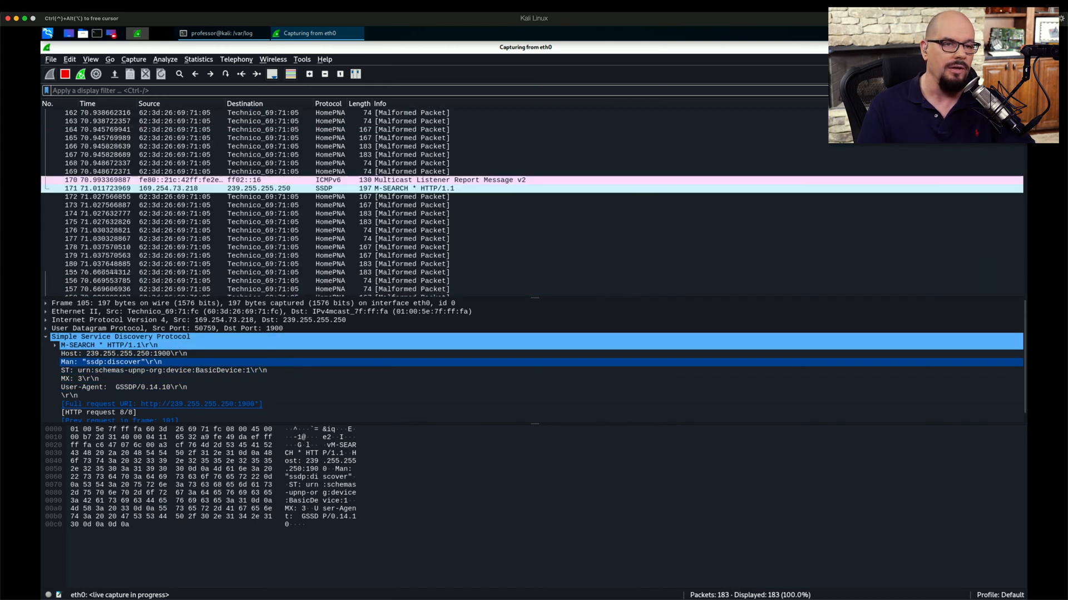
- Select the SSDP M-SEARCH packet in the eth0 capture to view its decoded details
click(153, 428)
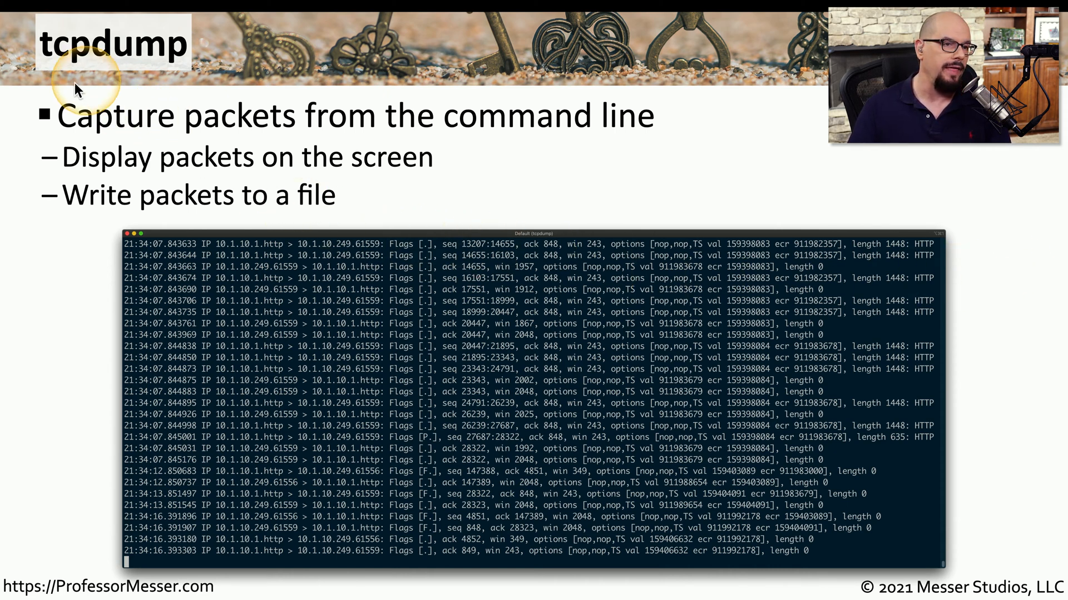
mouse_move(167, 82)
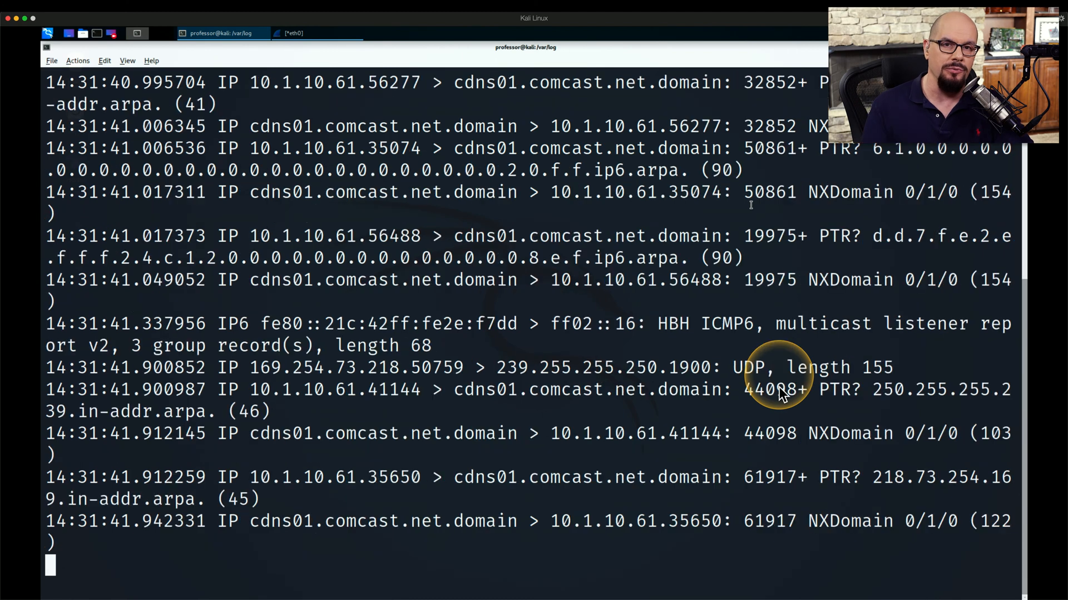
- Scroll the live tcpdump output through DNS lookups, ICMPv6 advertisements and hex dumps
scroll(down, 3)
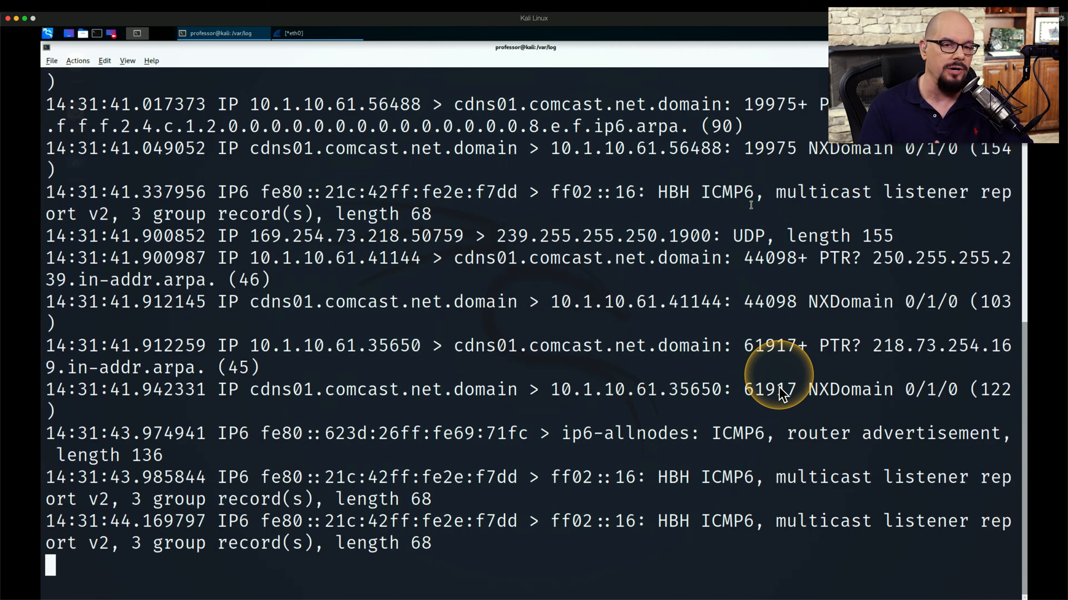
scroll(down, 3)
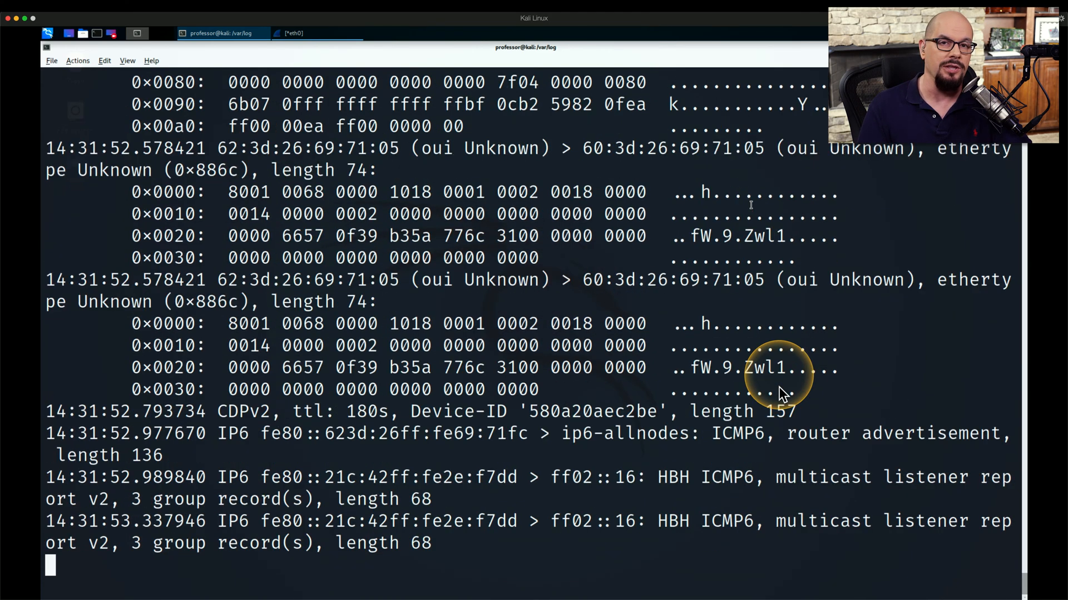
scroll(down, 3)
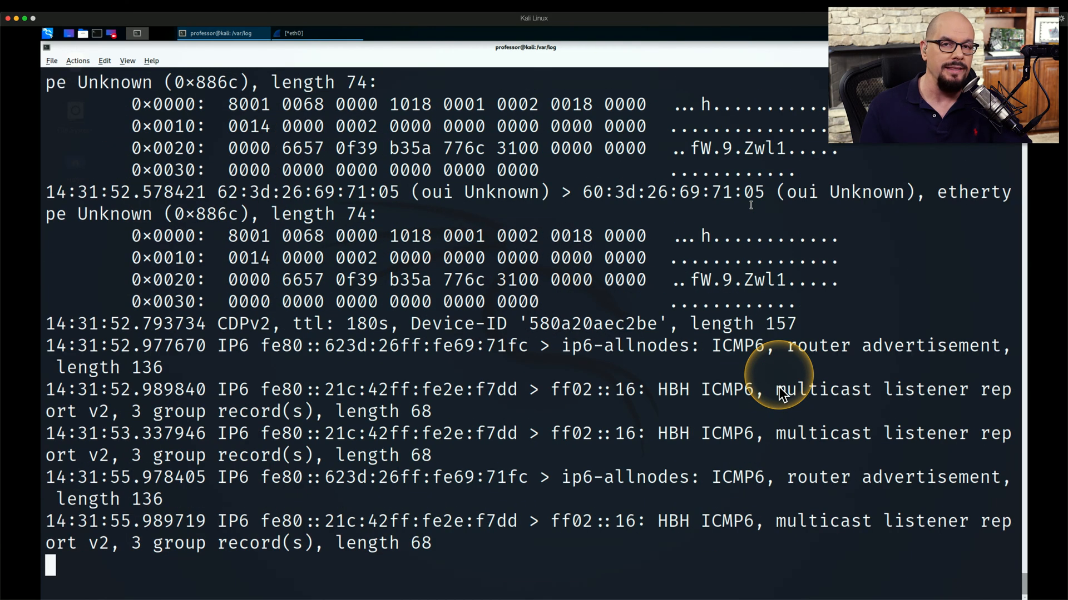